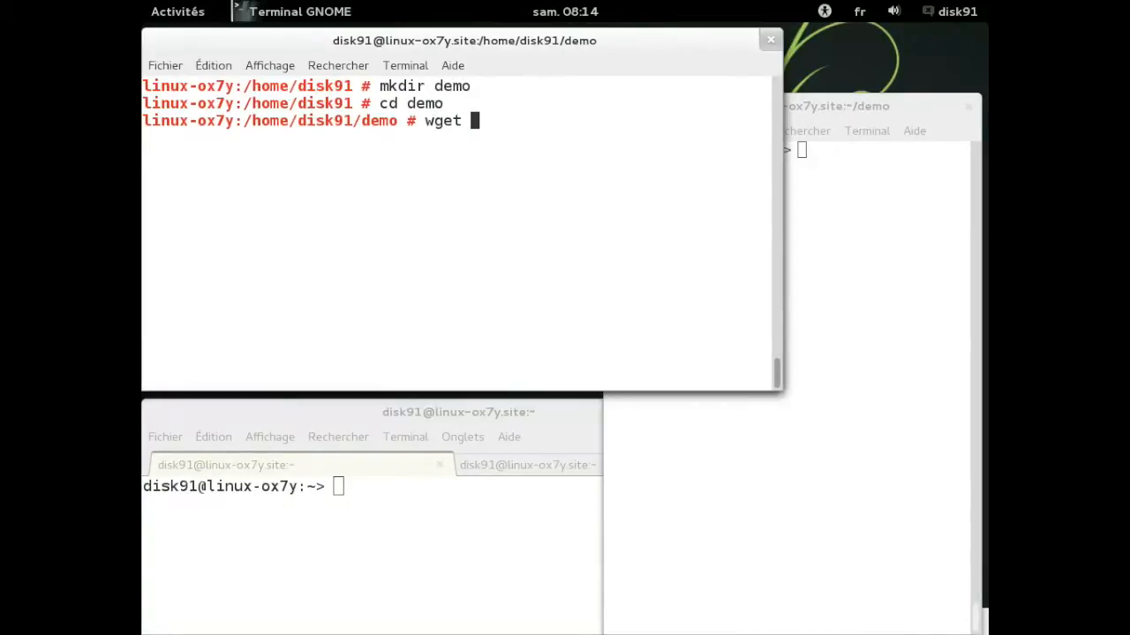
Step: Download mosquitto-1.3.tar.gz from mosquitto.org into demo, extract it with tar and build it
text(http://mosquitto)
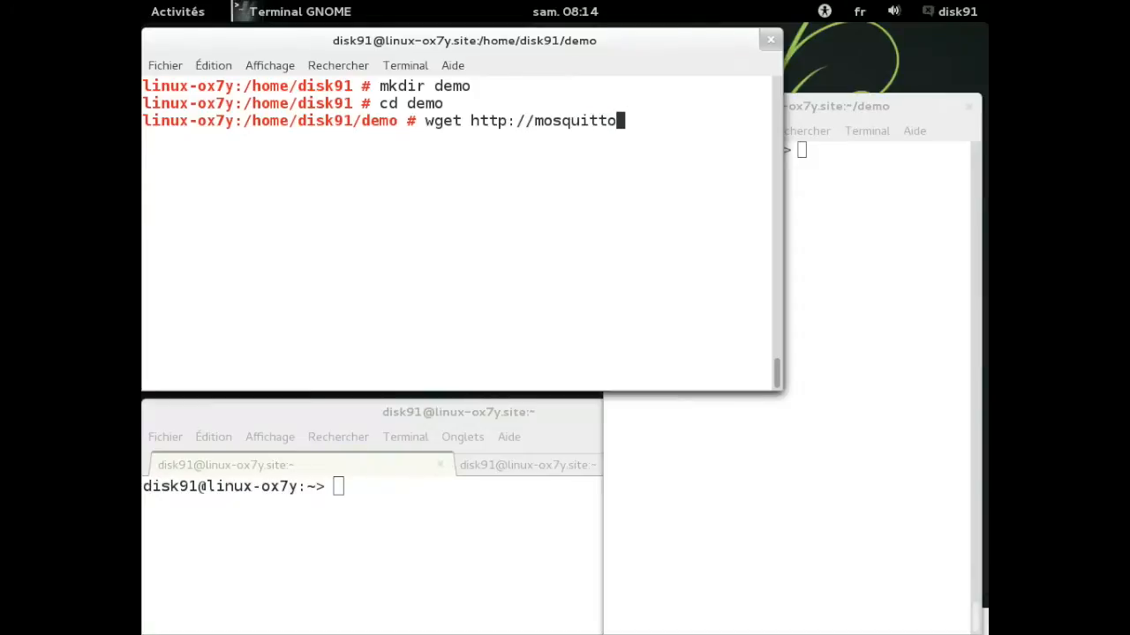
text(.org/files)
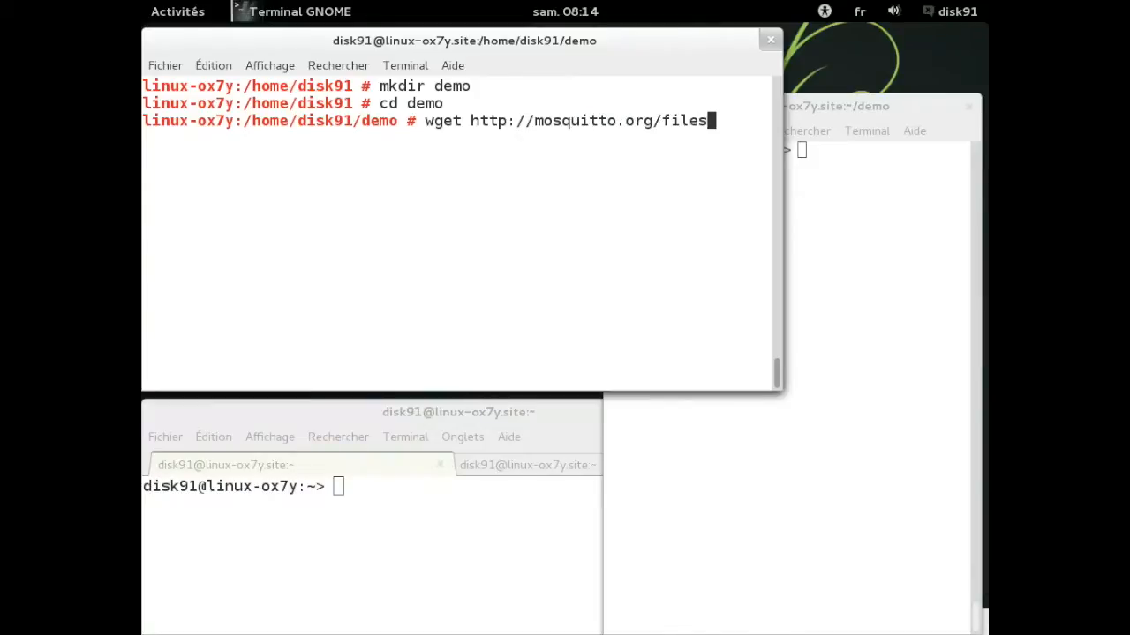
text(/source/mosquitt)
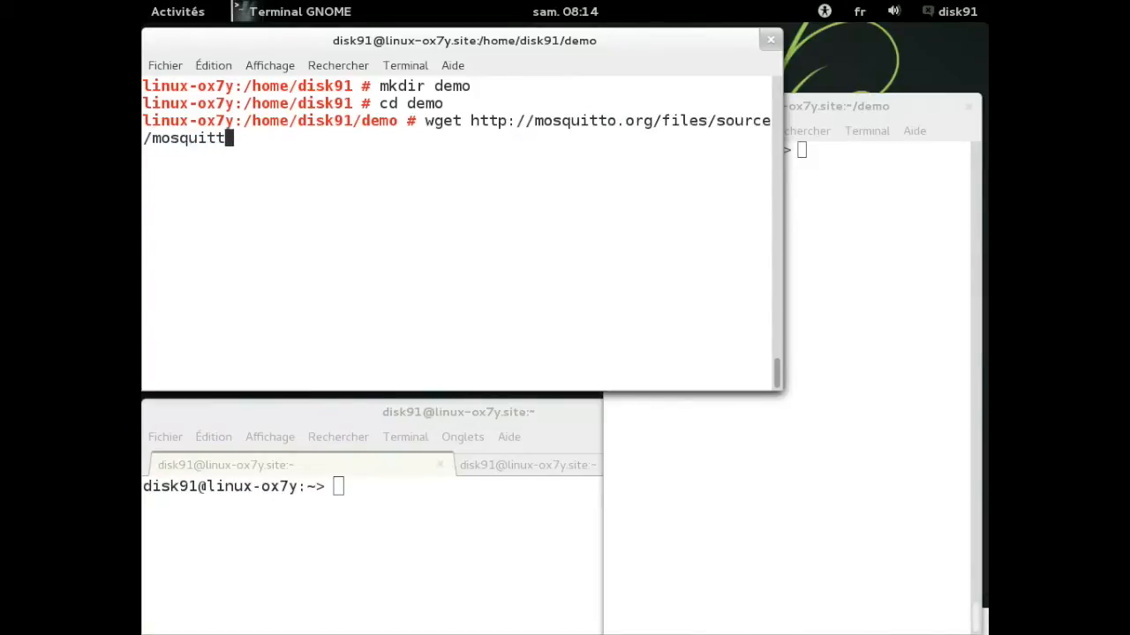
text(o-1.3.tar.gz)
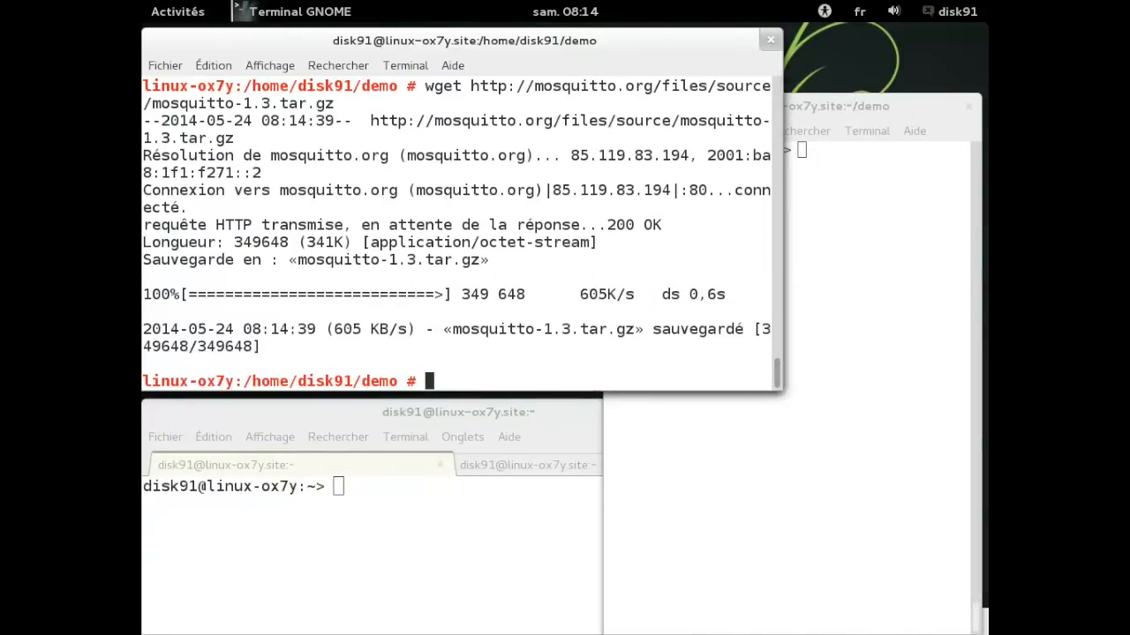
text(tar)
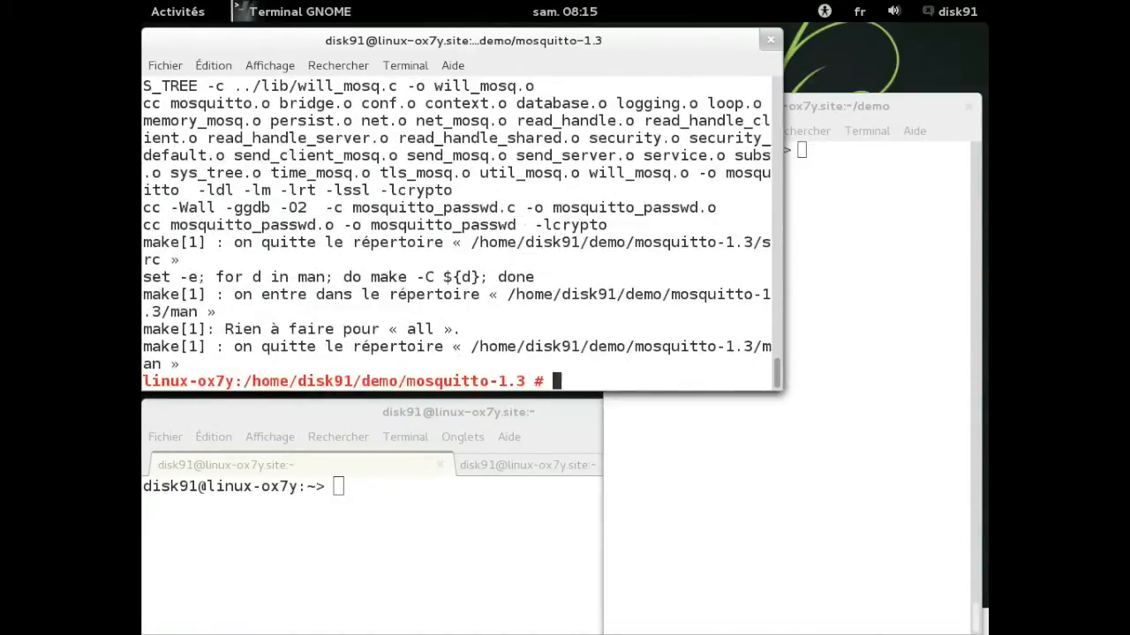
Step: Run make install and ldconfig, then start /usr/local/sbin/mosquitto listening on port 1883
text(make install)
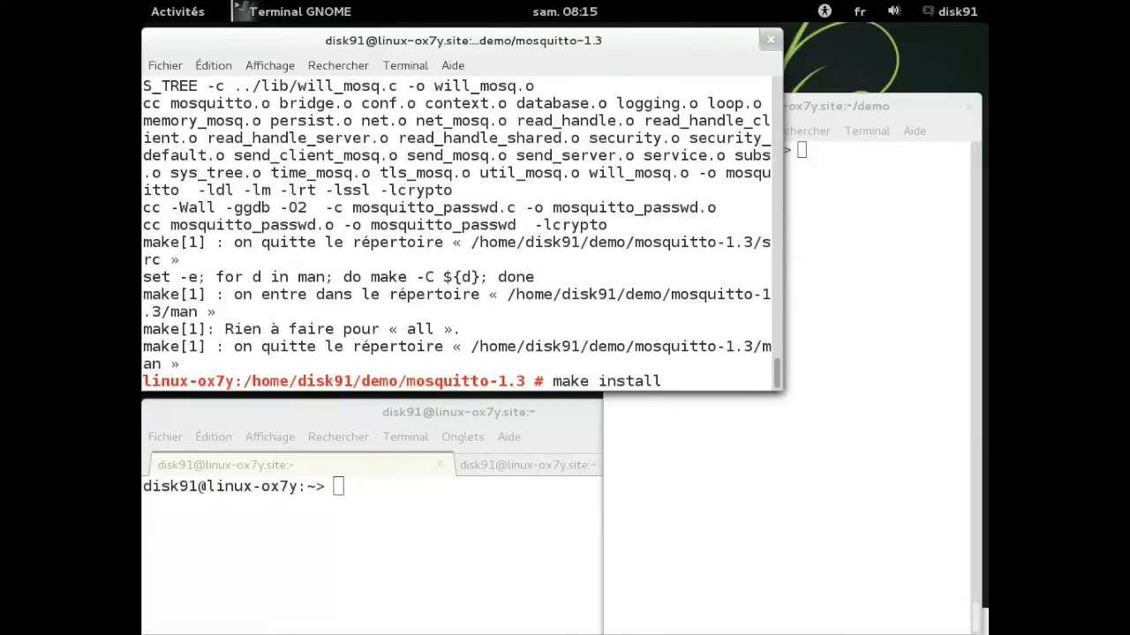
text(ldconif)
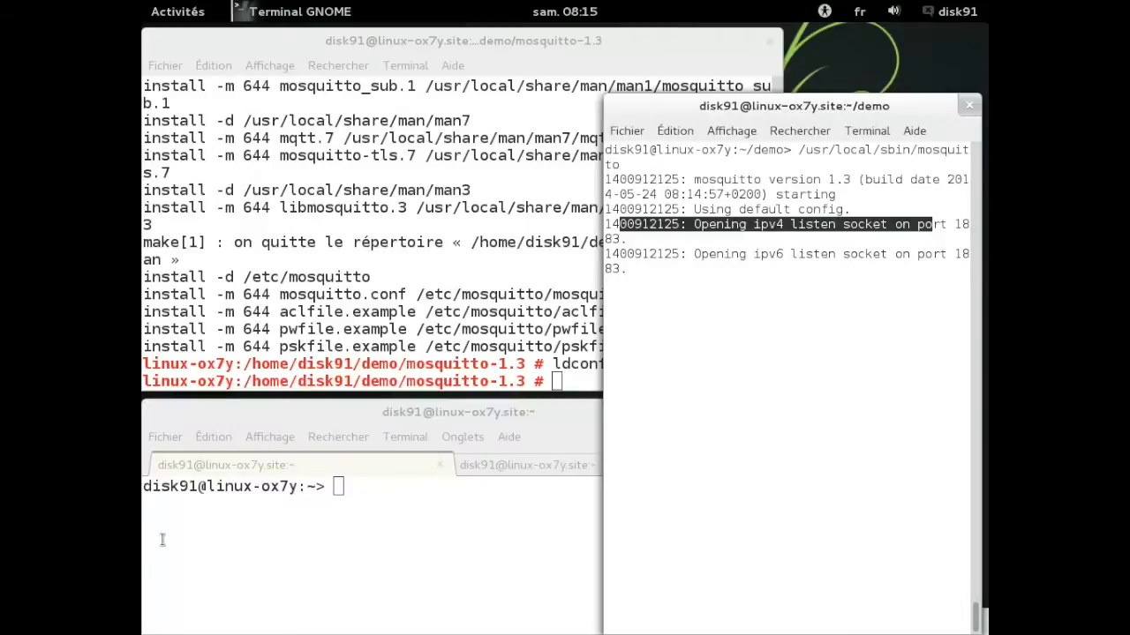
Step: Run mosquitto_sub with --disable-clean-session and -q 1 for client1 (topic1/#) and client2 (topic2/#)
text(mosquitto_)
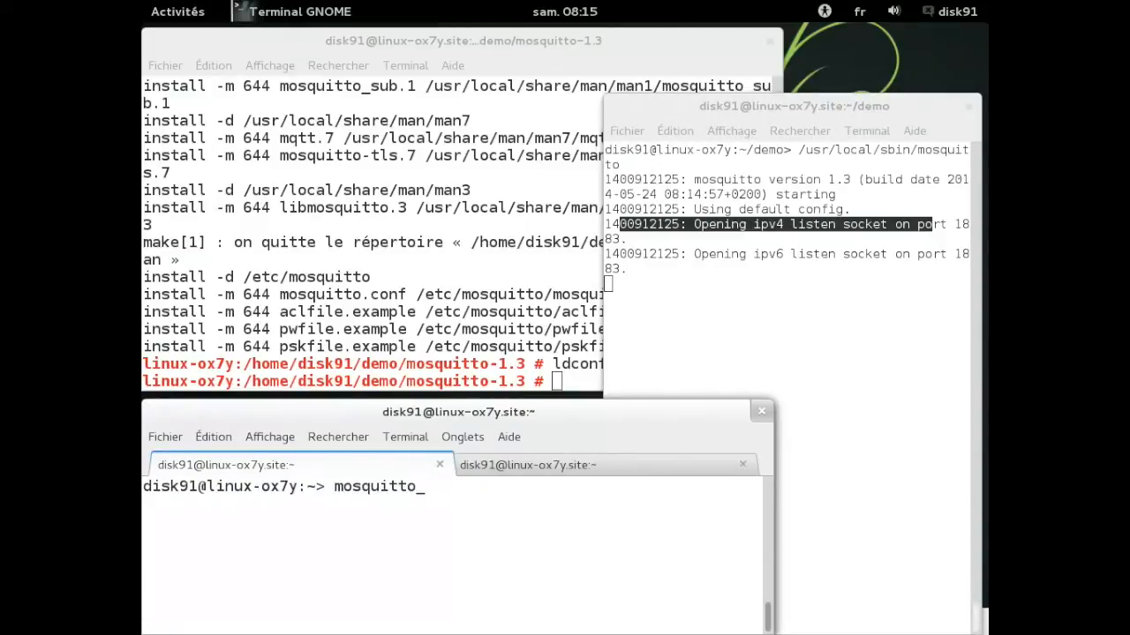
text(_sub --dis)
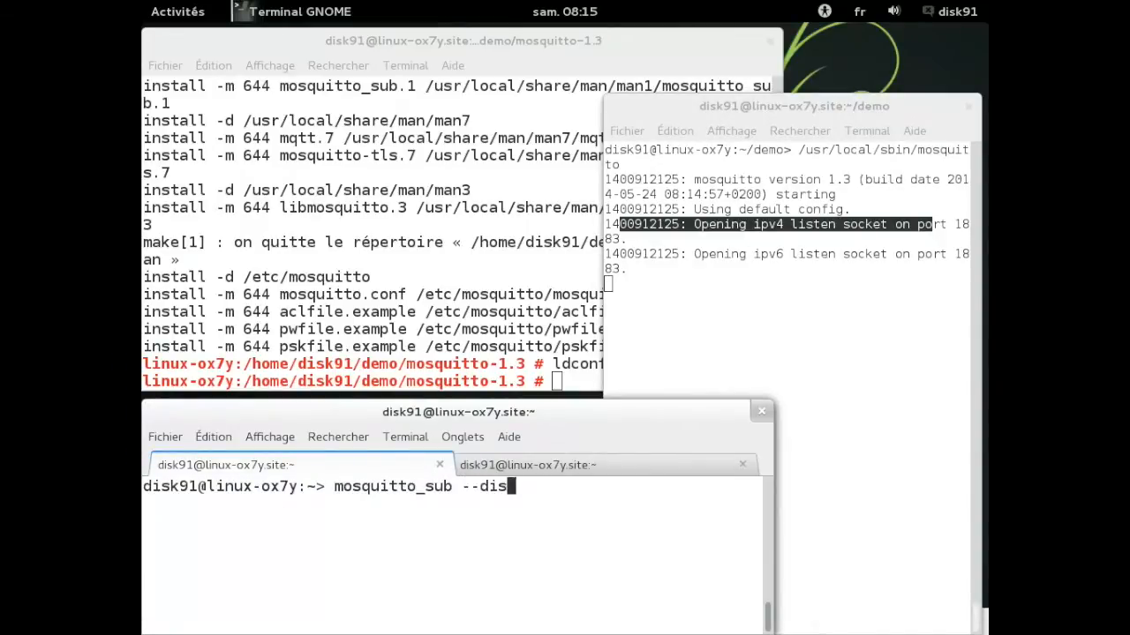
text(able-clean-se)
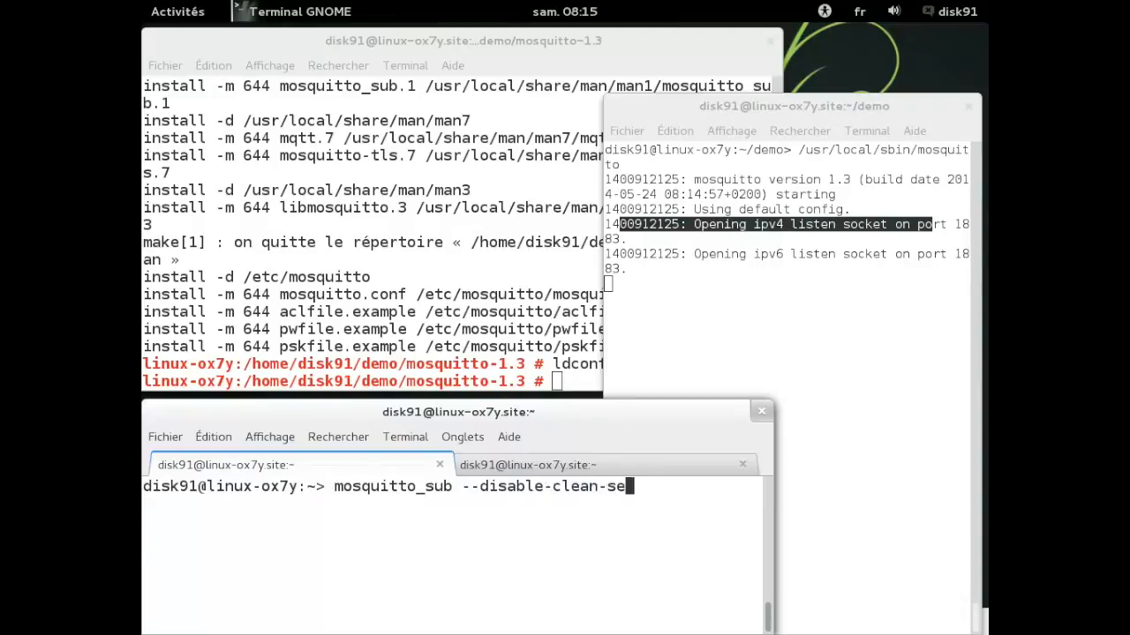
text(sion --id client)
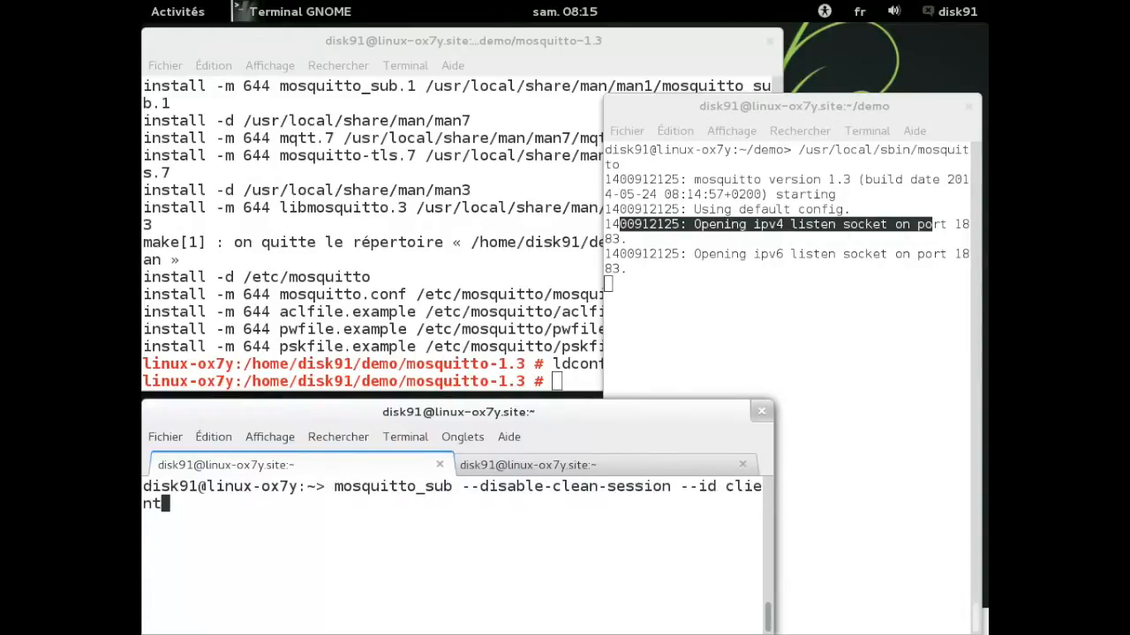
text(1 -h 127.)
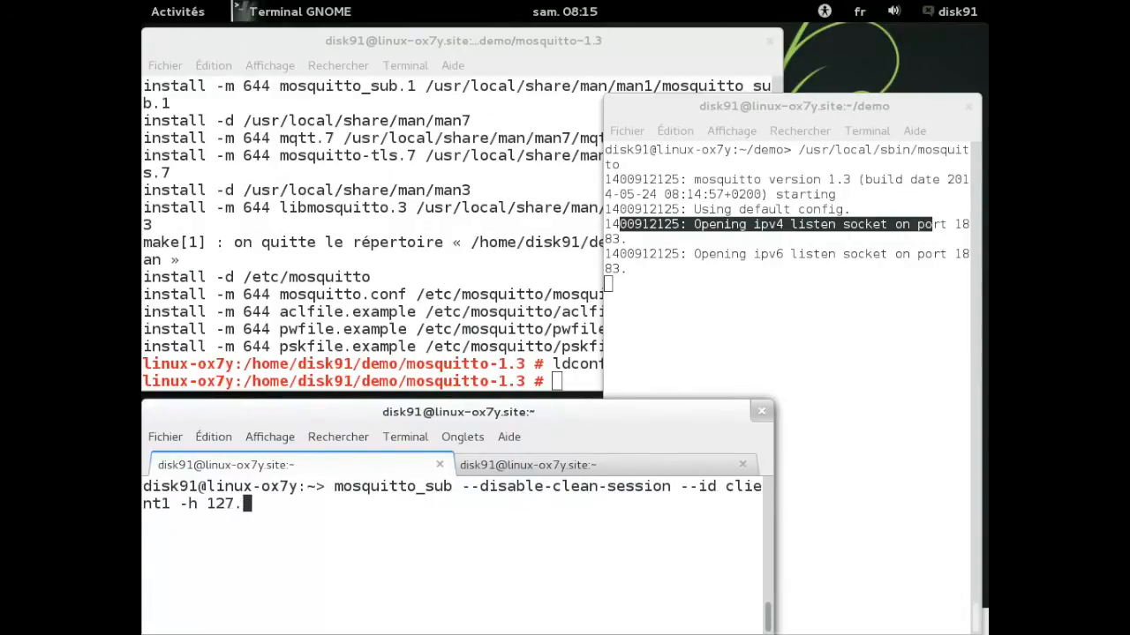
text(0.0.1 -t t)
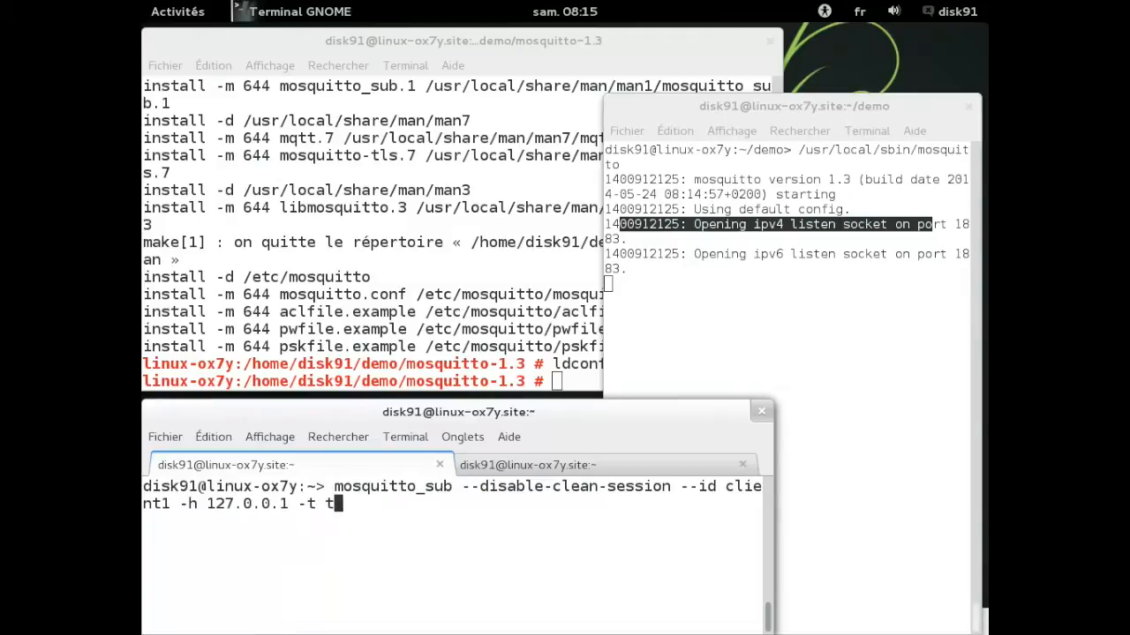
text(opic1/#)
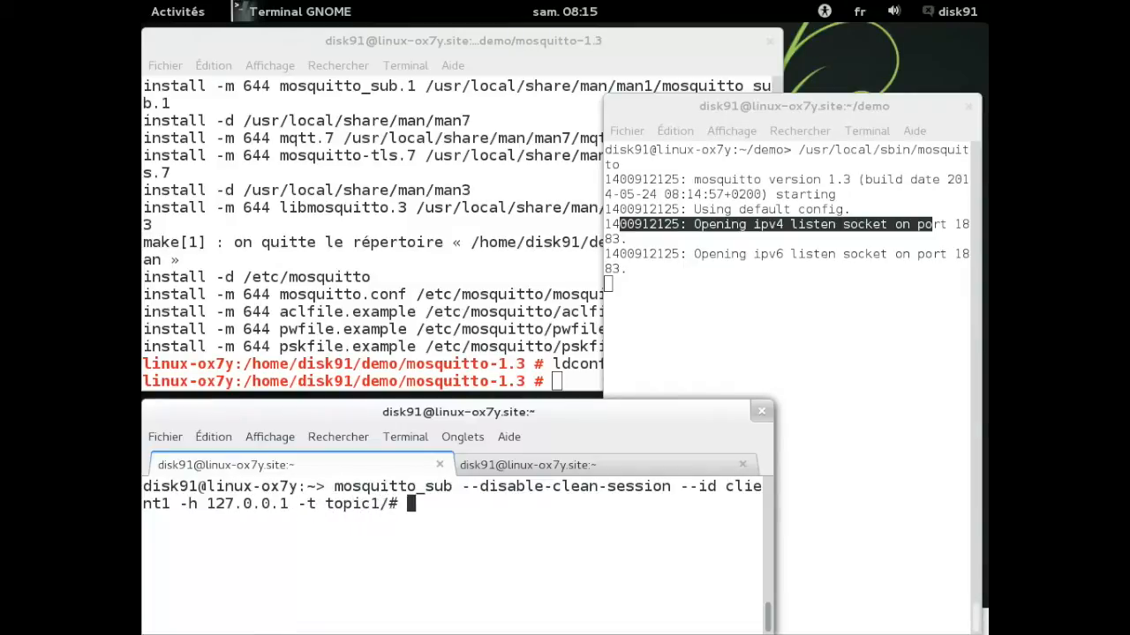
text(-q 1)
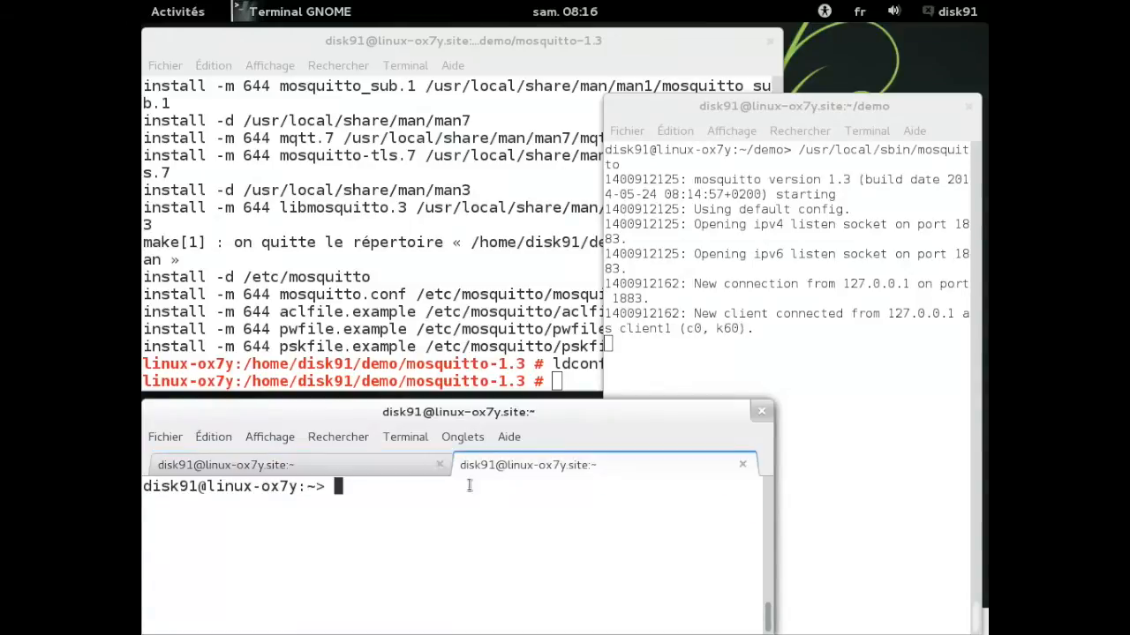
text(mosquitto_sub --disable-clean-session --id client1 -h 127.0.0.1 -t topic1/# -q 1)
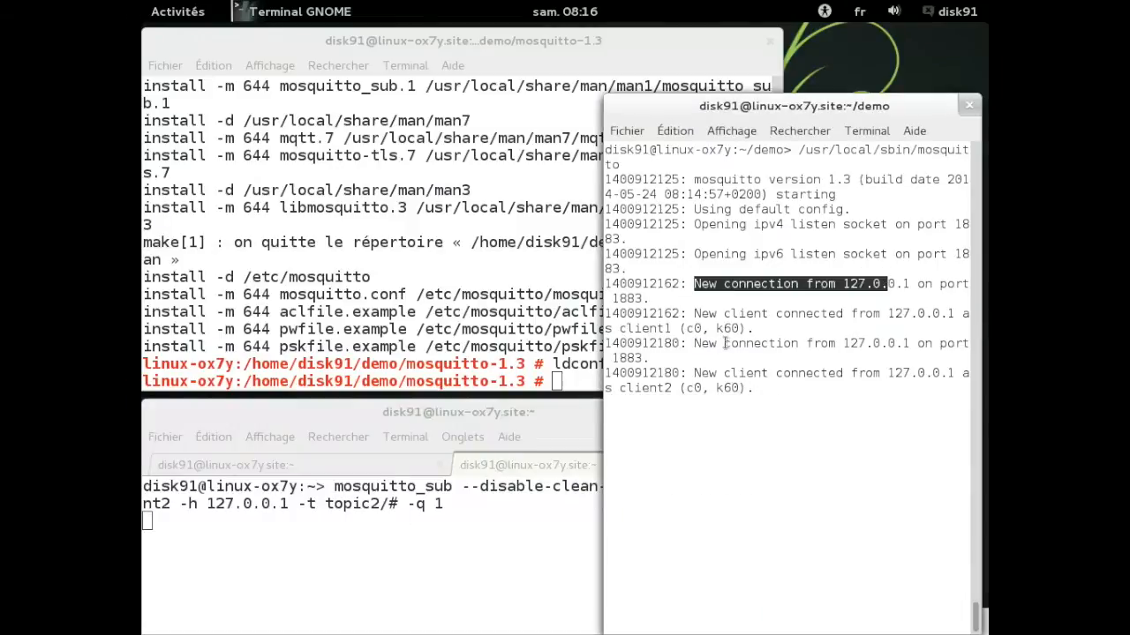
Step: Focus the top build terminal and cd into the client directory
click(458, 40)
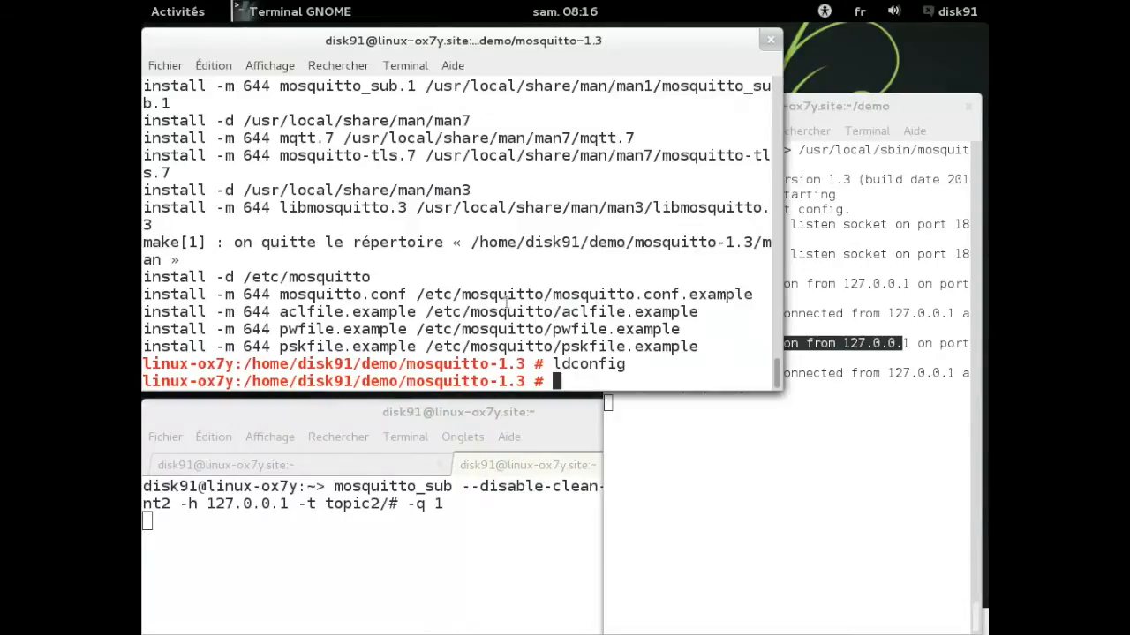
text(cd)
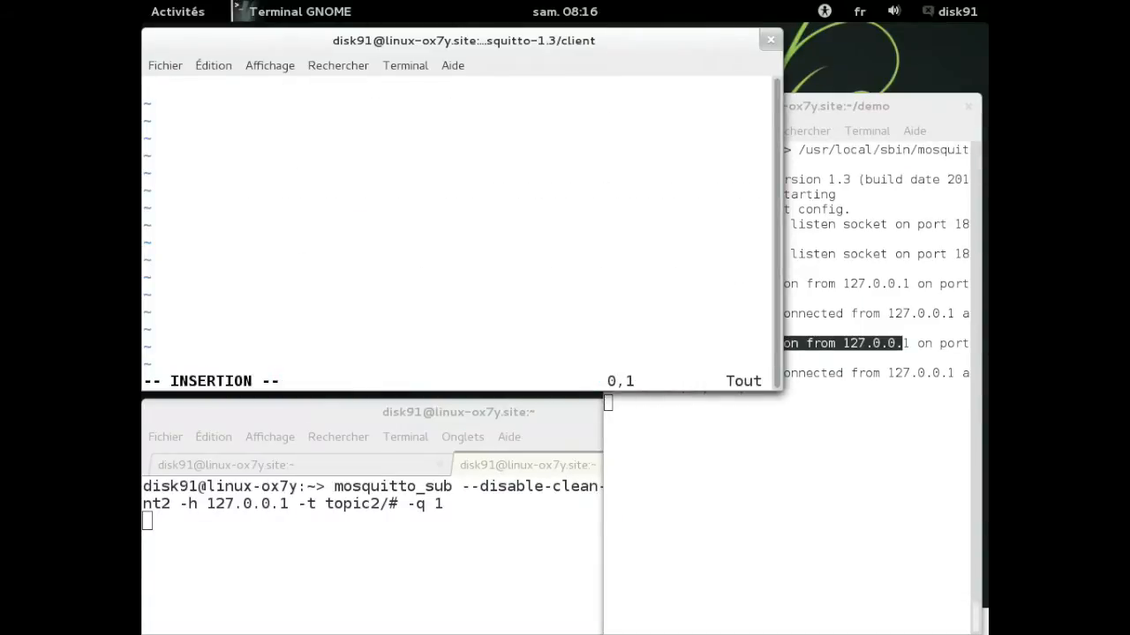
Step: Include mosquitto.h, create client publisher1, connect async to 127.0.0.1 and start the loop
text(#include <mosquitto.h>)
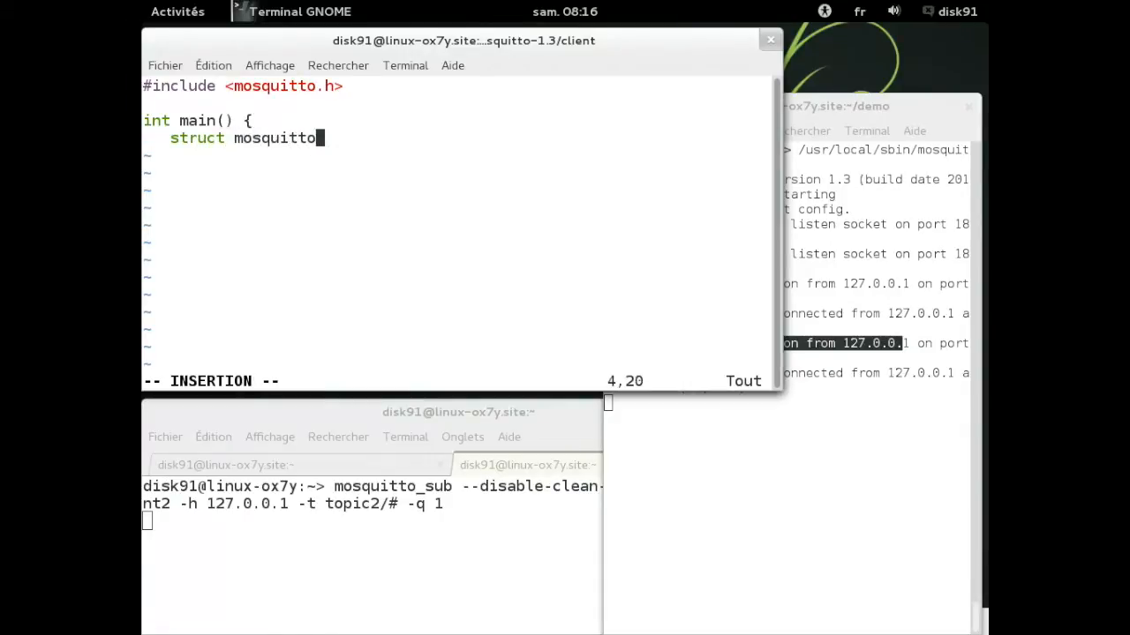
text(* mosq = NULL;)
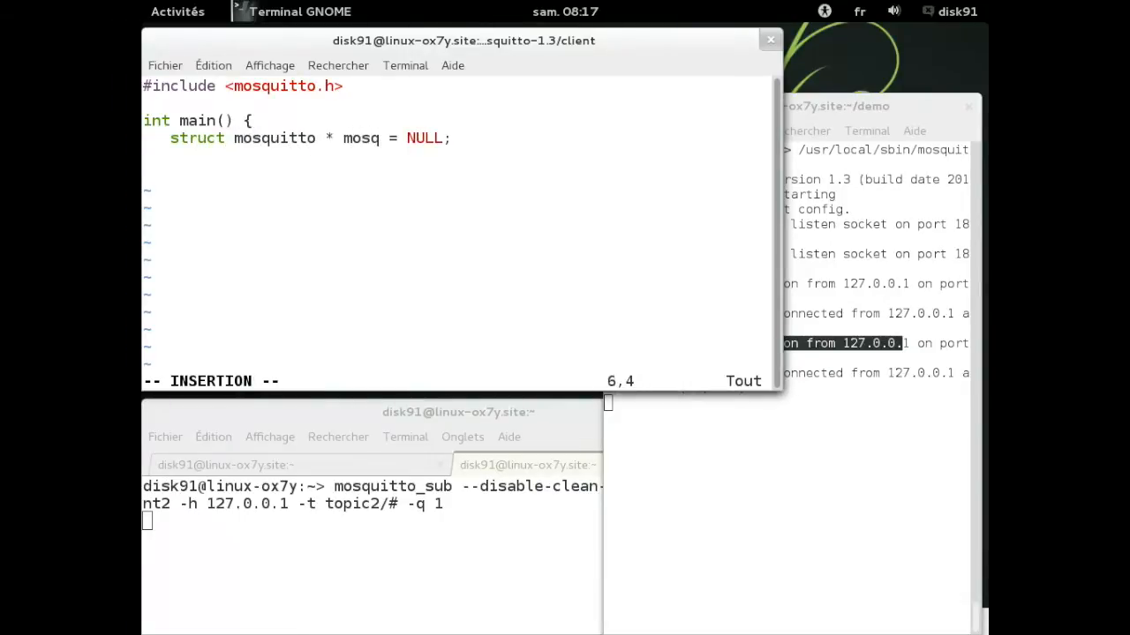
text(mosquitto_lib_init();)
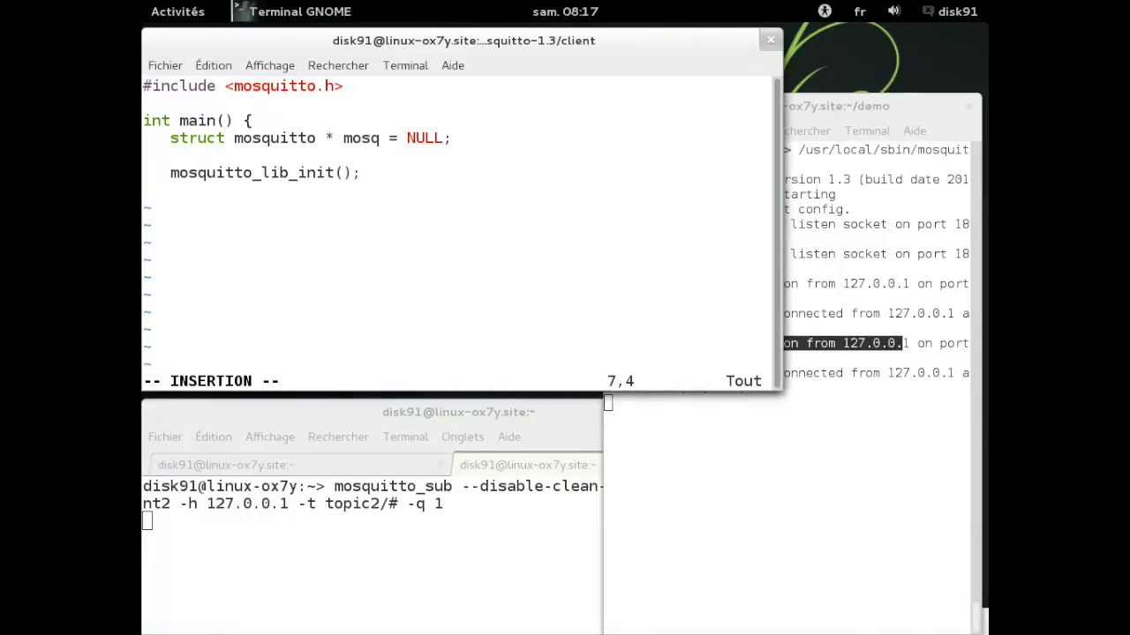
text(mosq = mosquitto_new)
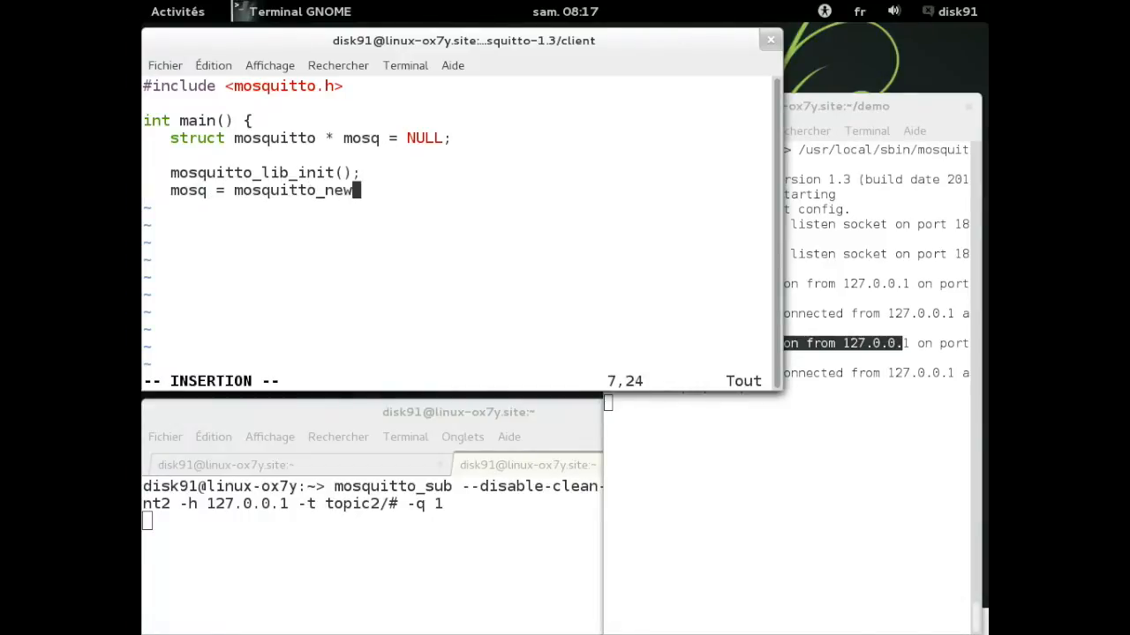
text(("publisher1", true, N)
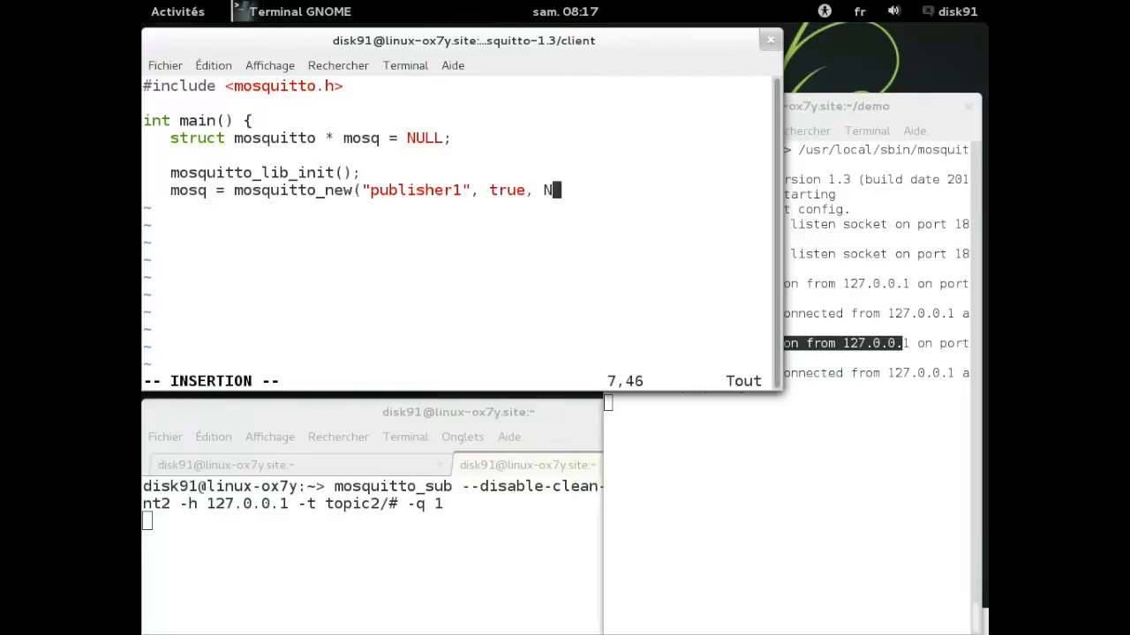
text(ULL);)
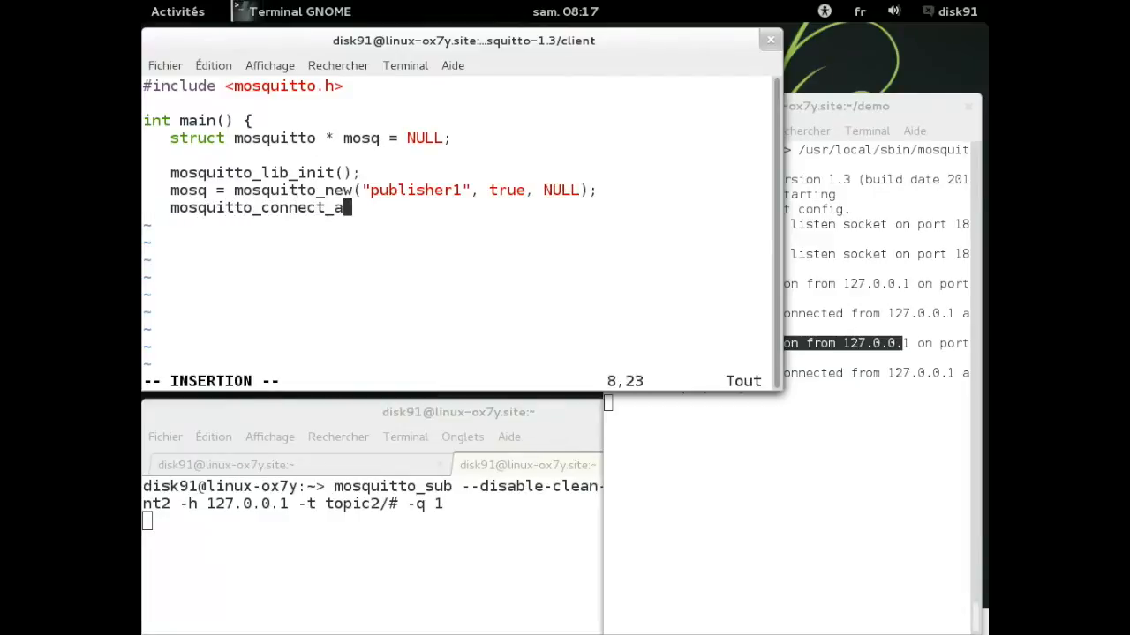
text(sync(mosq, "127.0.0.1", 1883, 10);)
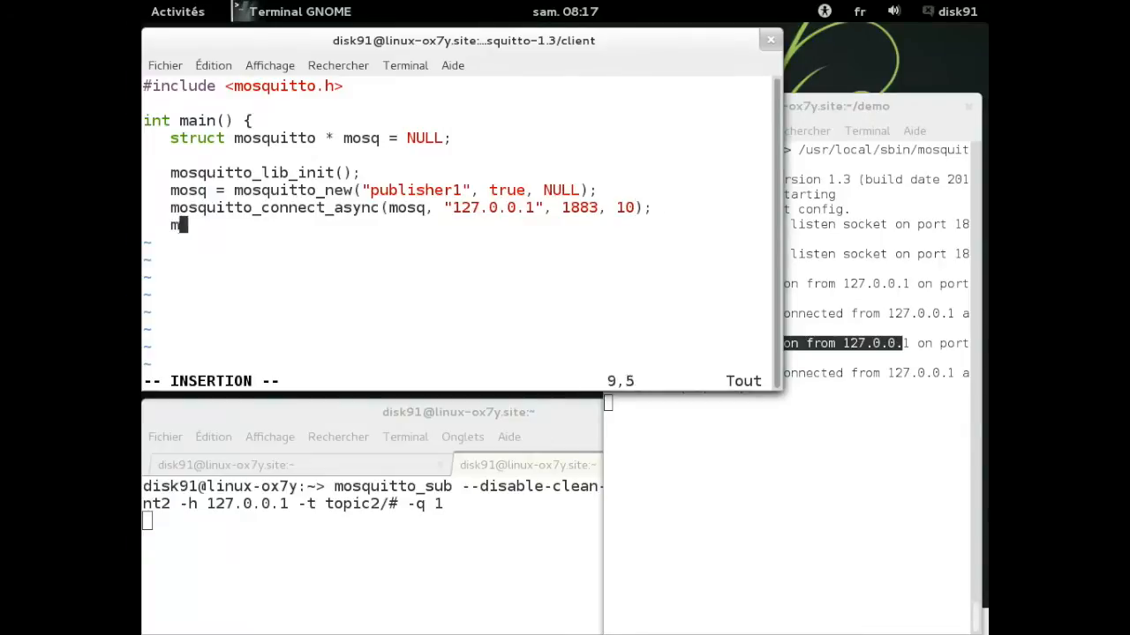
text(osquitto_loop_start(mosq))
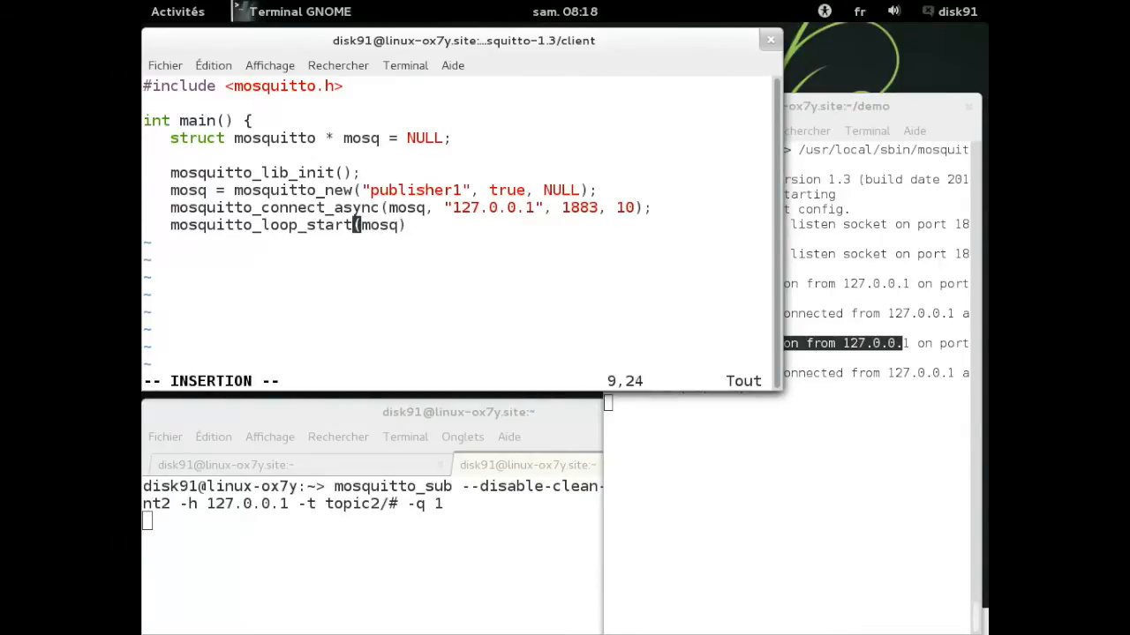
Step: Declare counter i and buffers mess1/mess2, formatting them with sprintf as "Message #%d QoS 0"
text(int i=0;)
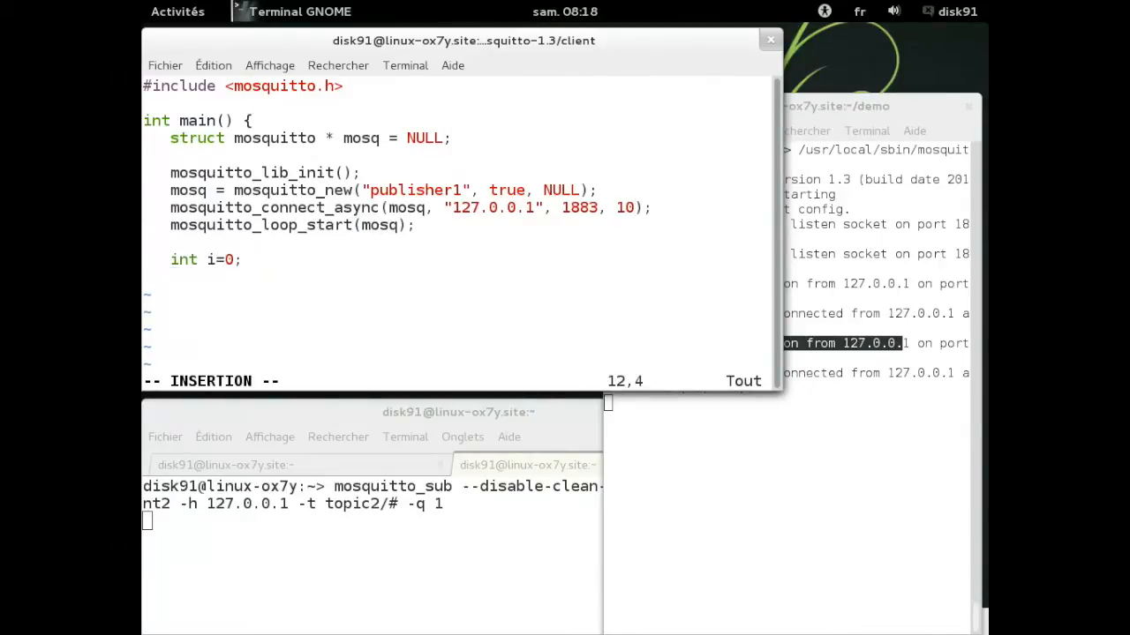
text(char mess1[256];)
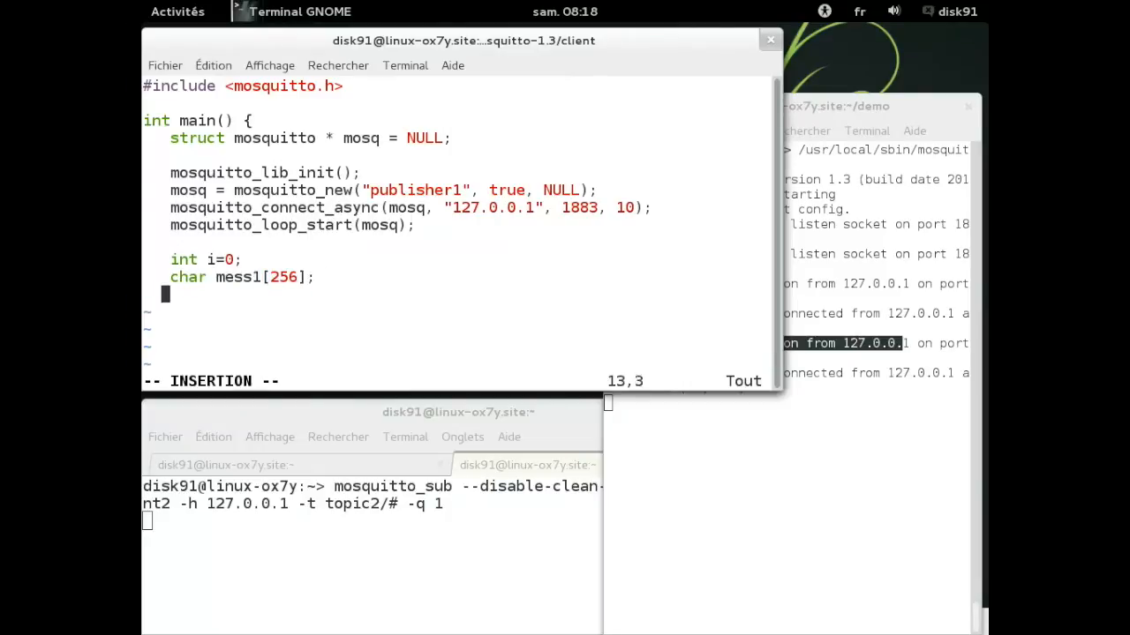
text(char mess2[256];)
text(sprin)
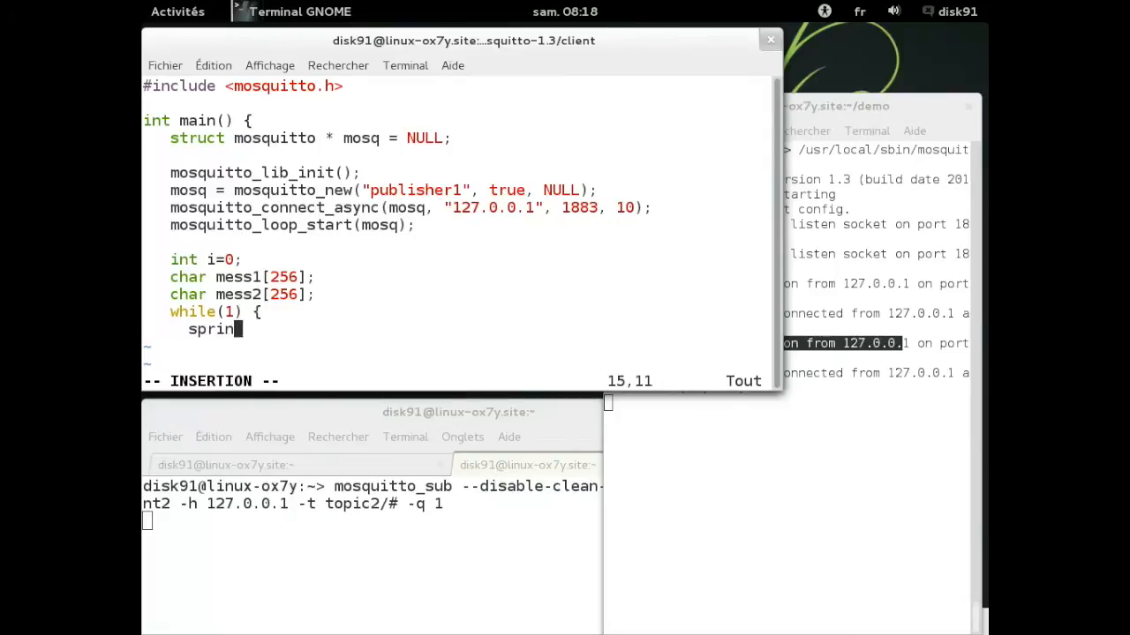
text(tf(mess1,"Messa)
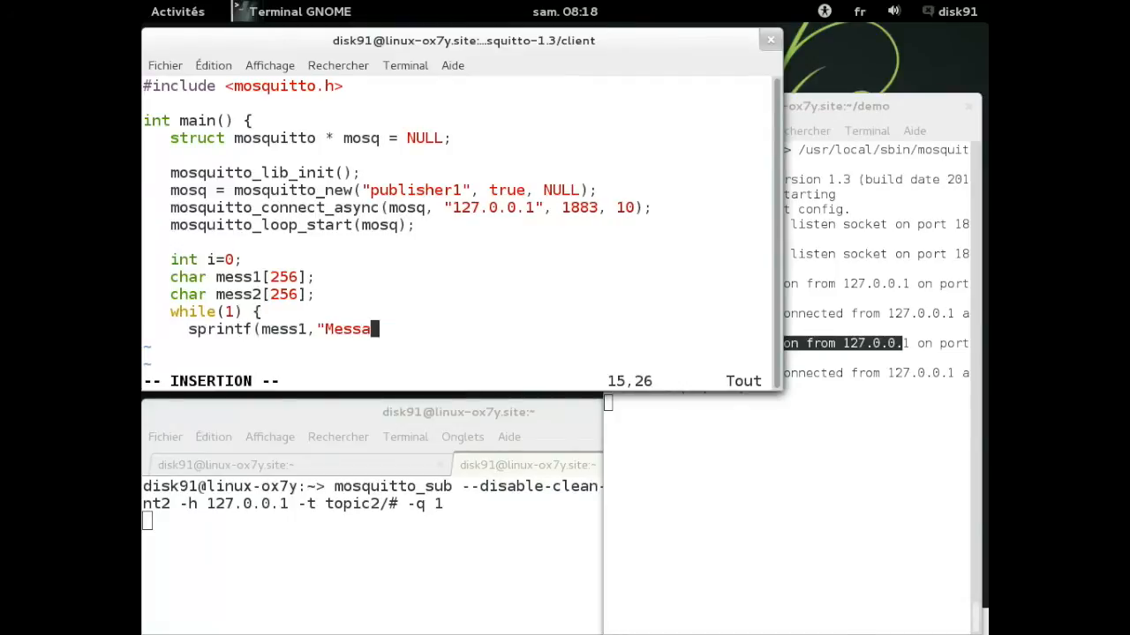
text(ge #%d QoS 0",i);)
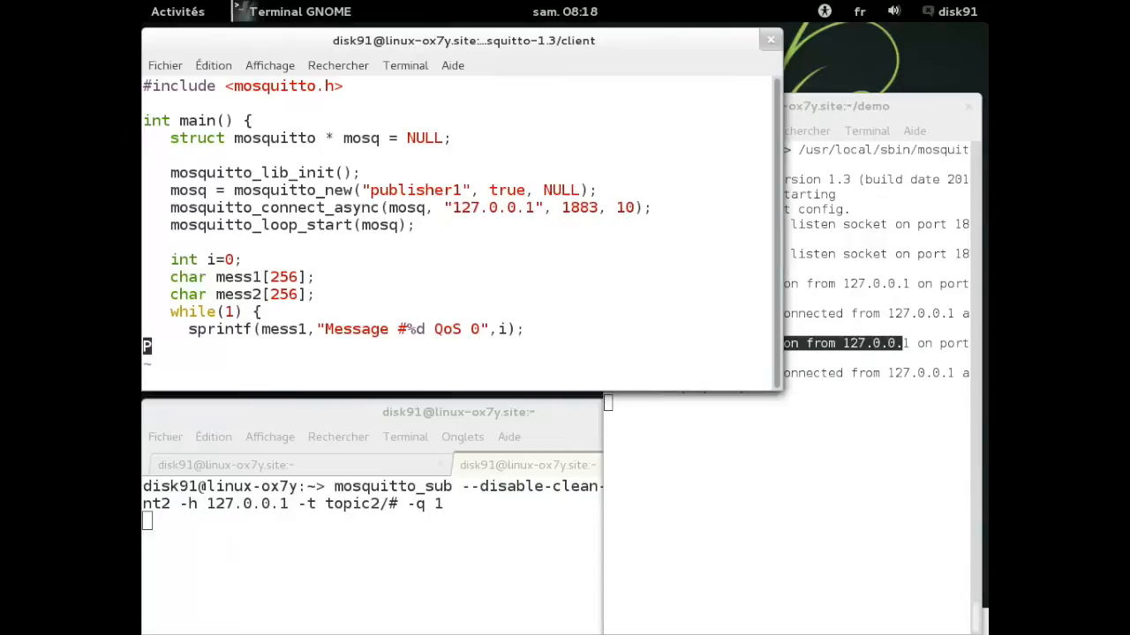
text(sprintf(mess2,"Message #%d QoS 0",i);)
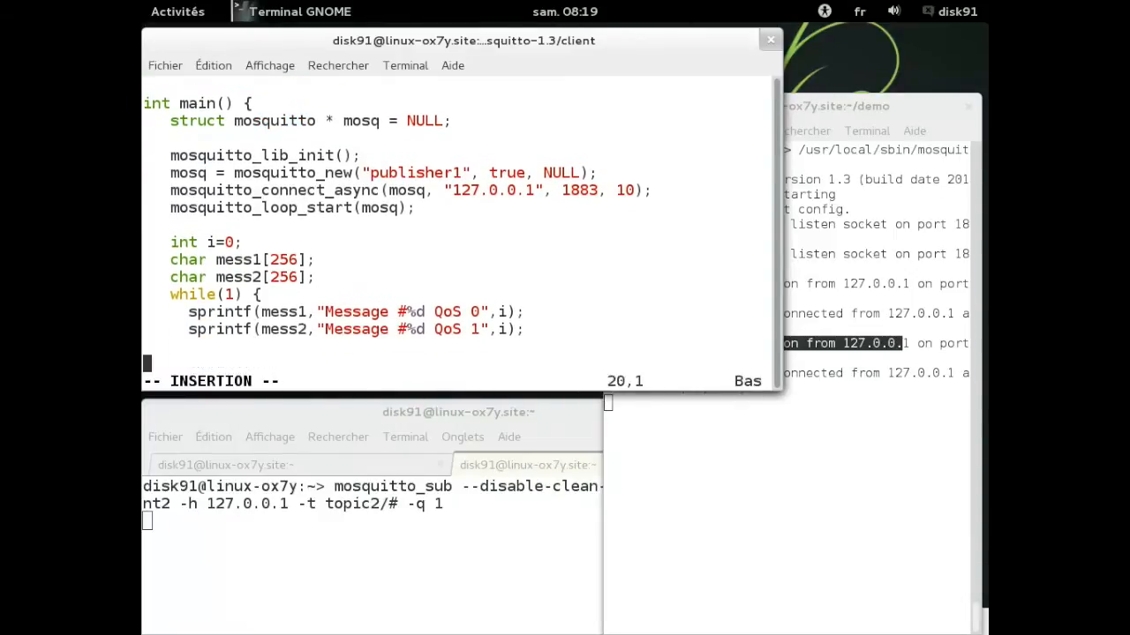
Step: Add a mosquitto_publish call sending mess1 to topic1/a/b/c
text(mosquitto)
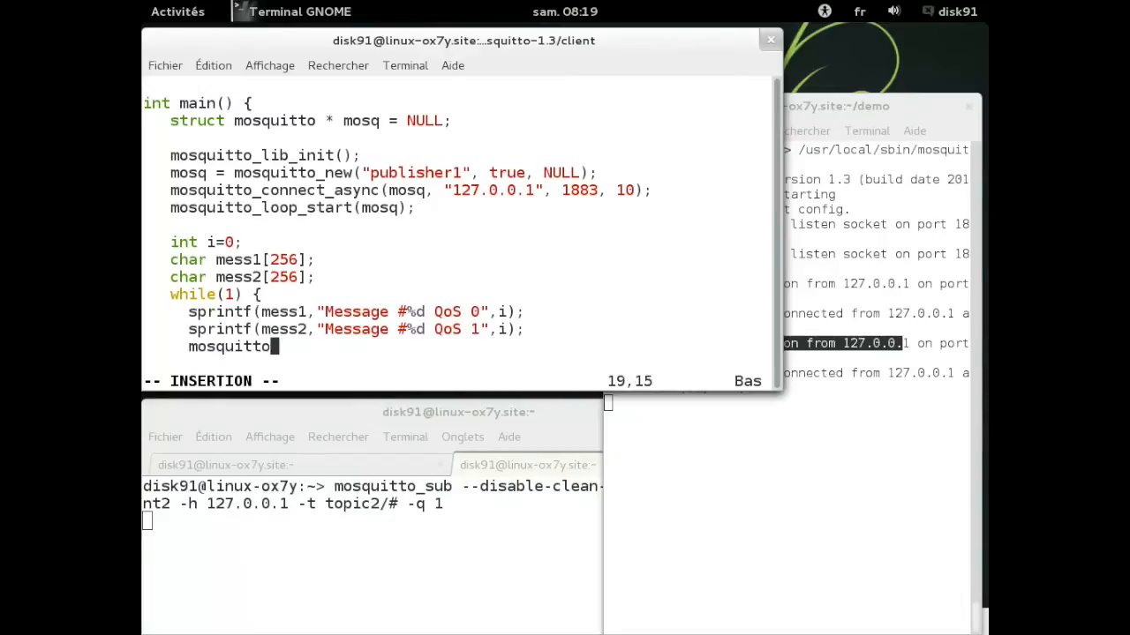
text(_publish(mosq, NUL)
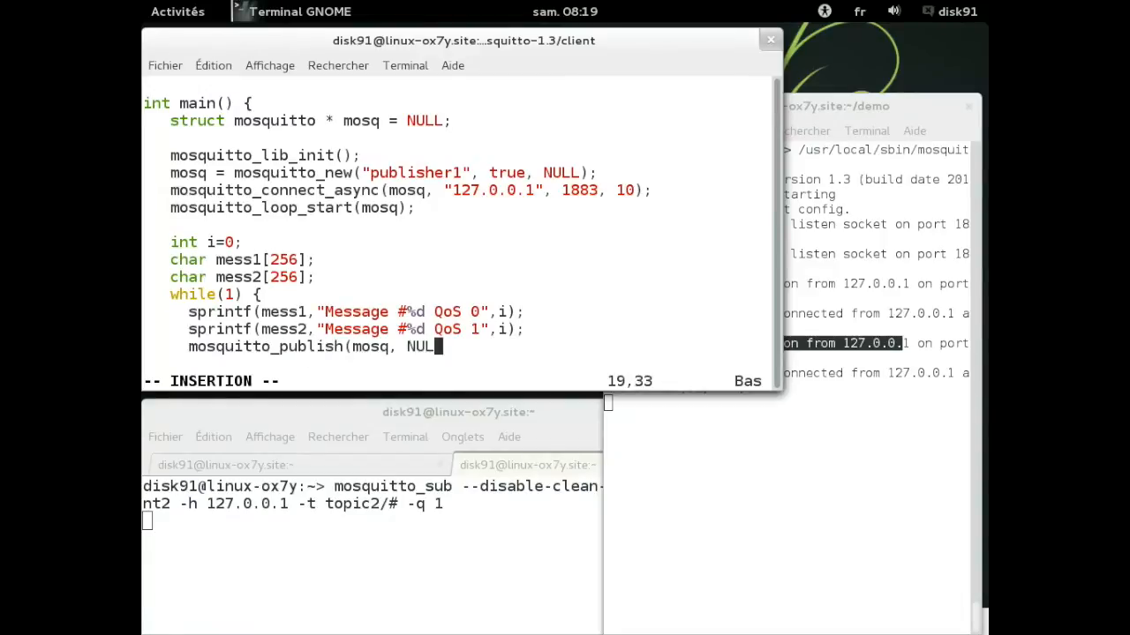
text(L, "topic1/a/b/c")
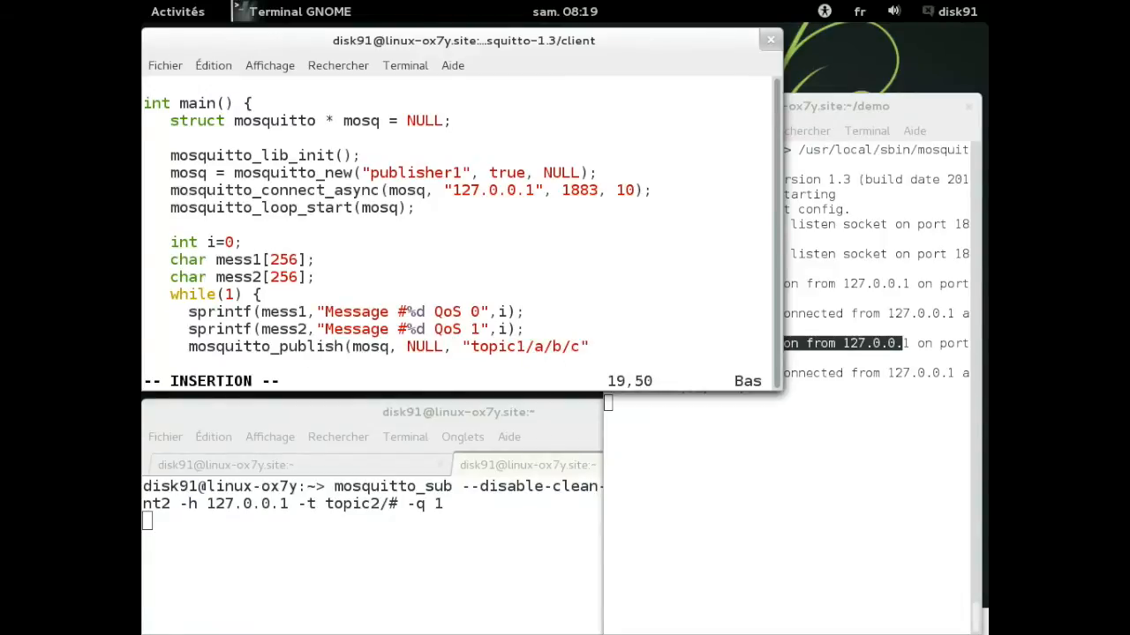
text(, strlen(mess1),mess1,)
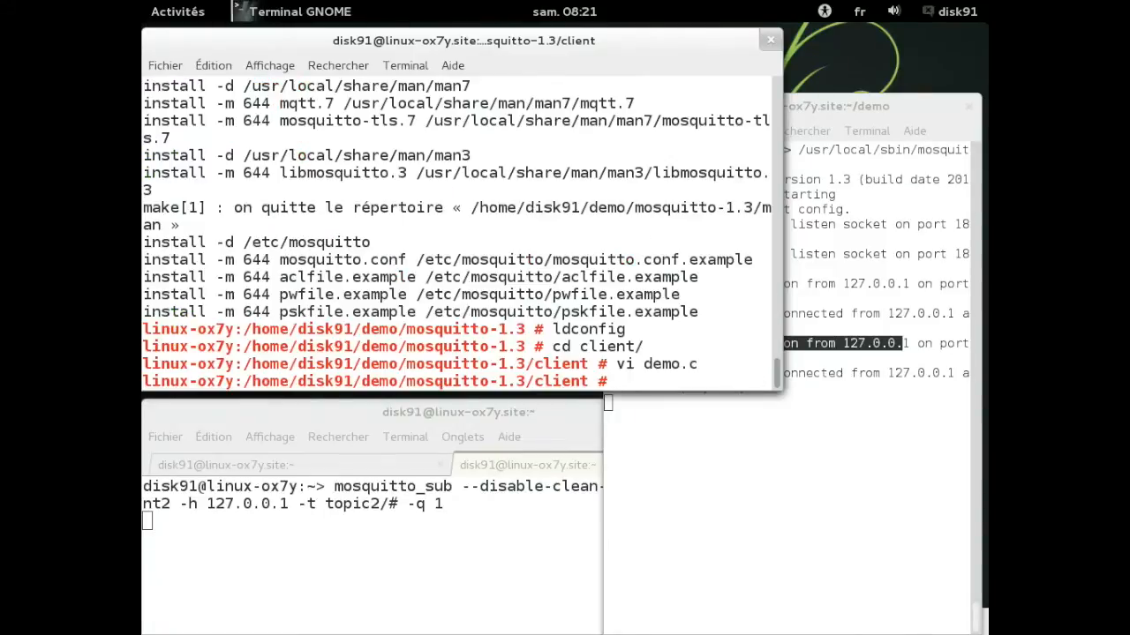
Step: Add a demo target to the client Makefile in vim, then build it with make demo
key(Return)
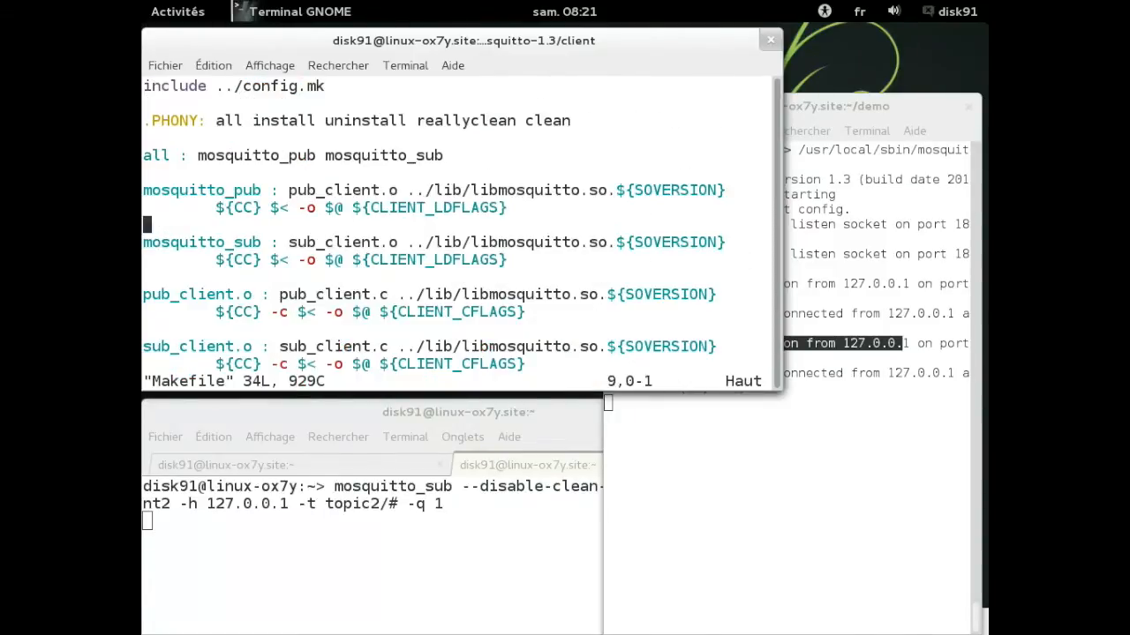
key(i)
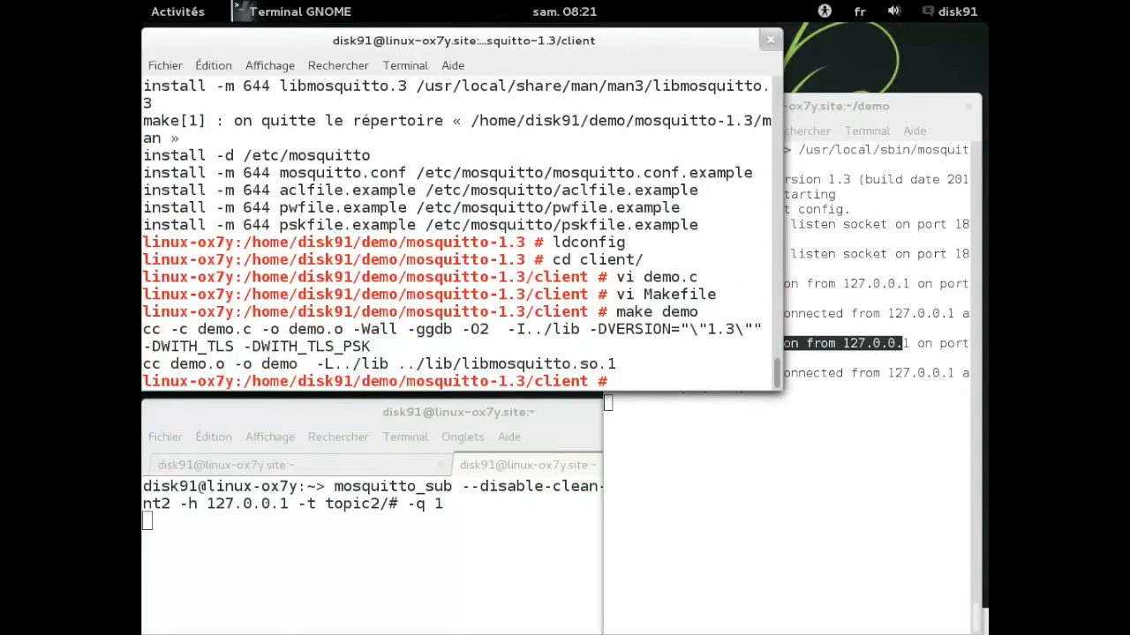
Step: Launch ./demo from the client directory to publish numbered messages as publisher1
text(./demo)
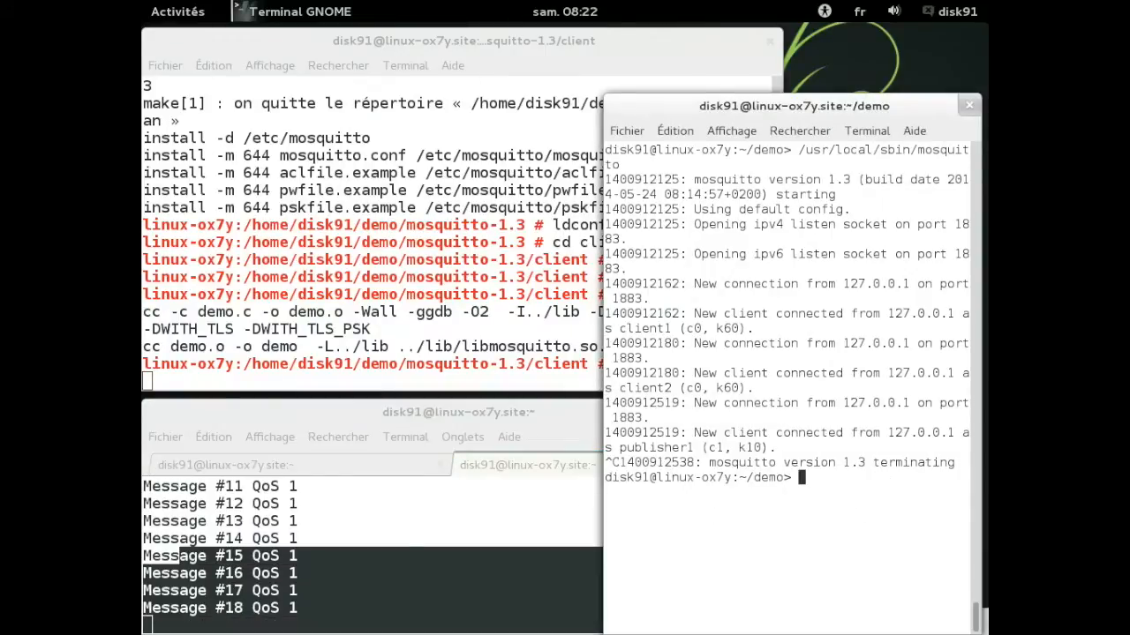
Step: Run /usr/local/sbin/mosquitto in the broker terminal to reopen port 1883 sockets
text(/usr/local/sbin/mosquitto)
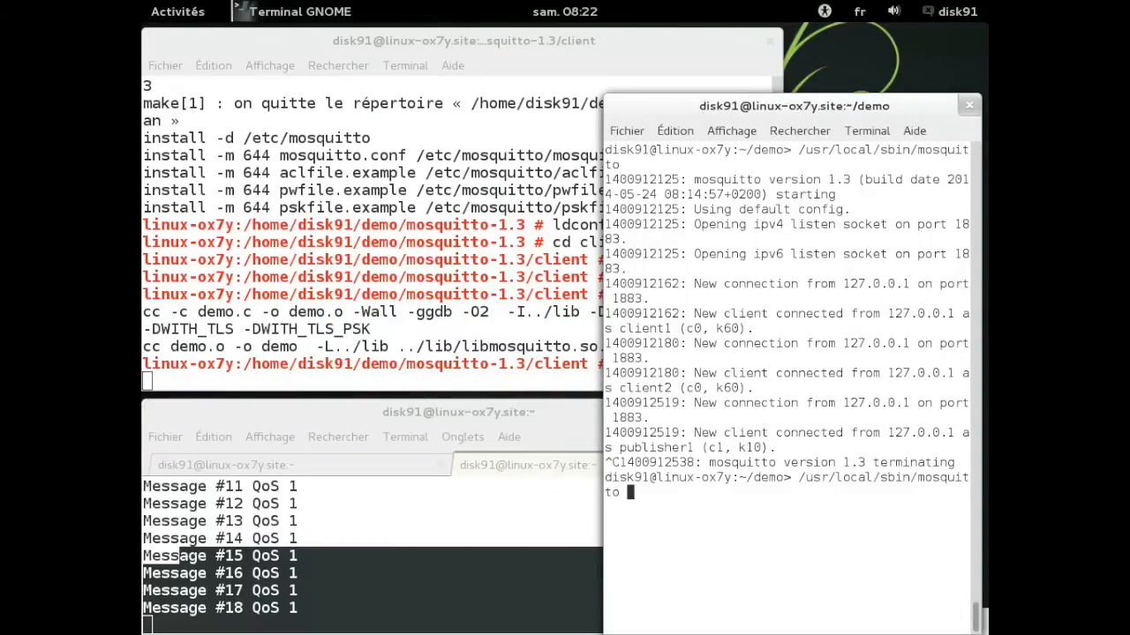
key(Return)
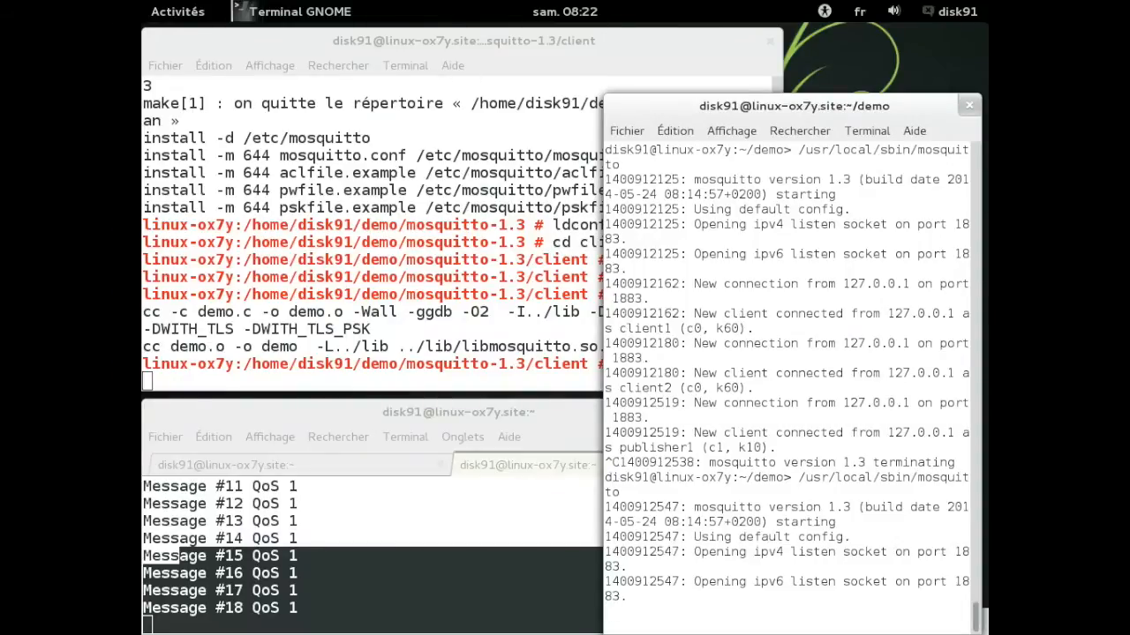